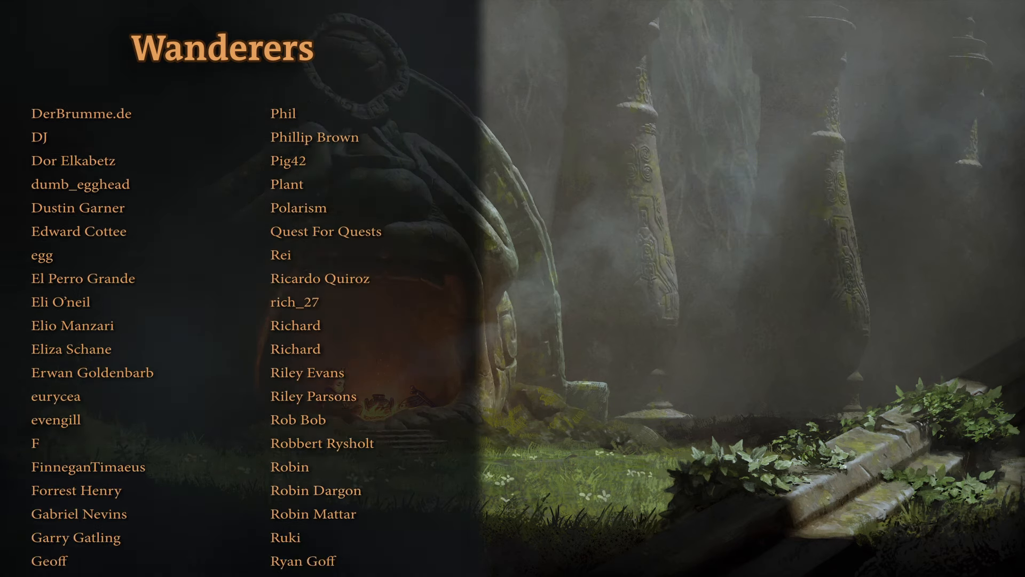
scroll(down, 3)
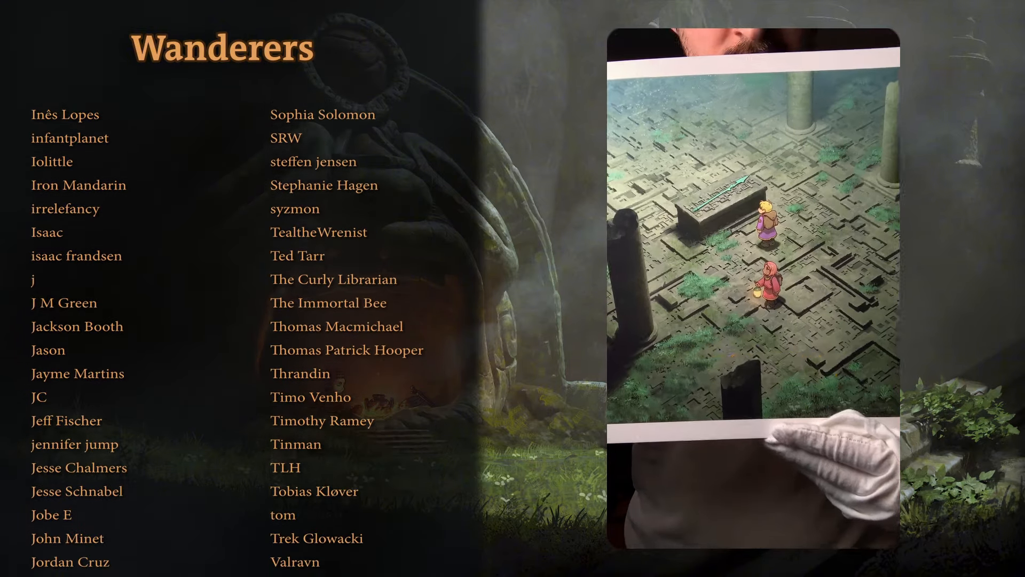
scroll(down, 3)
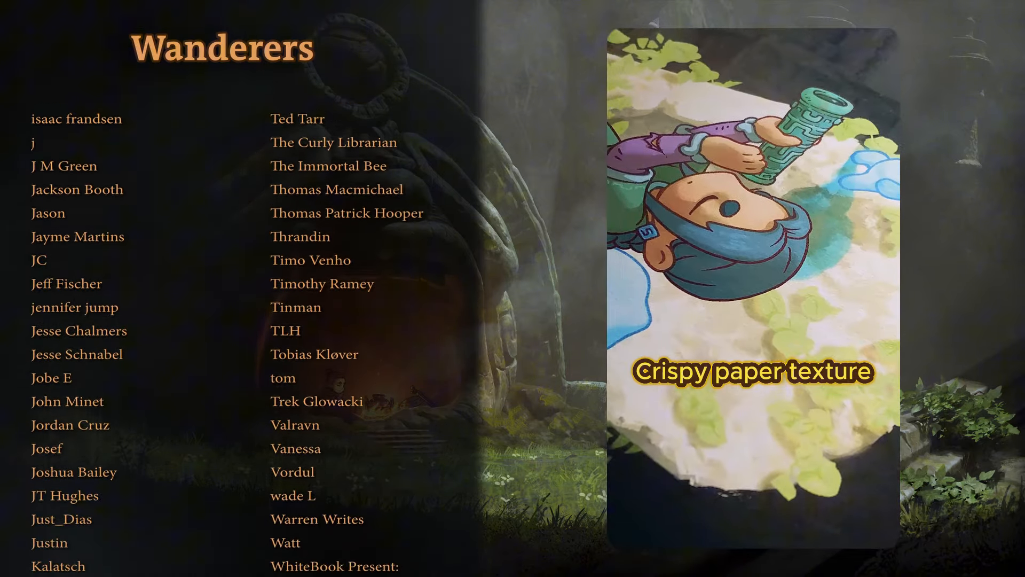
scroll(up, 3)
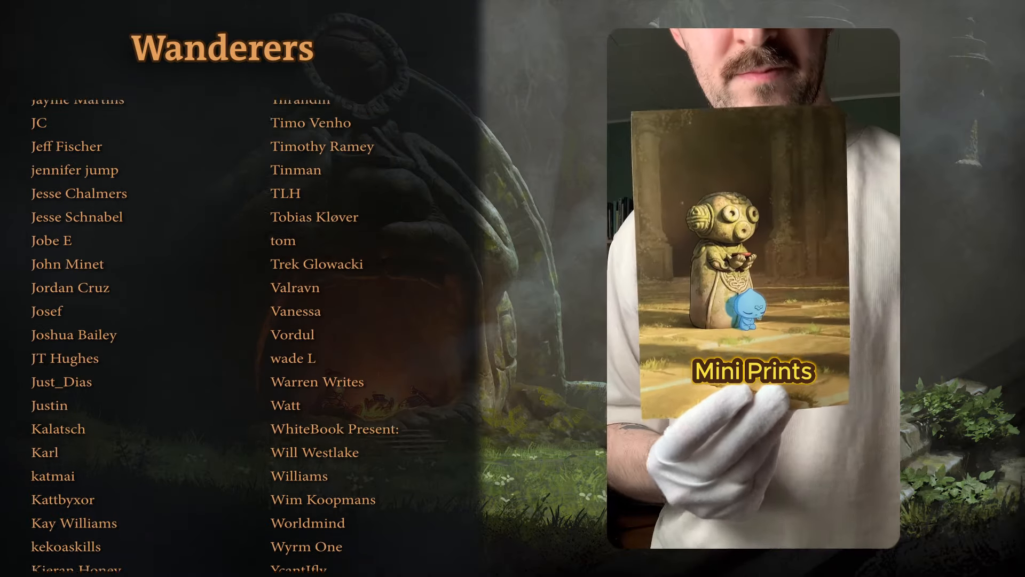
scroll(down, 3)
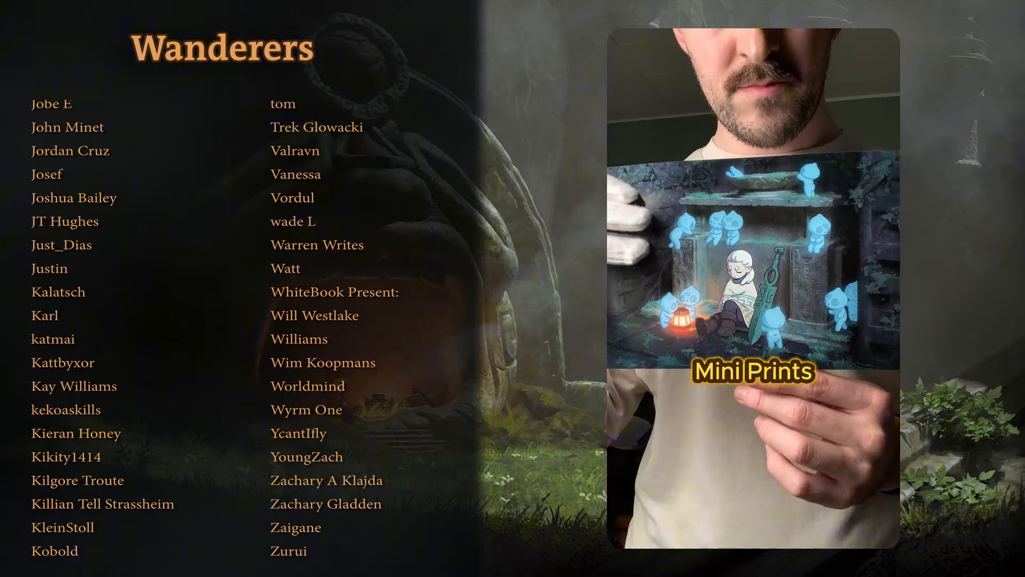